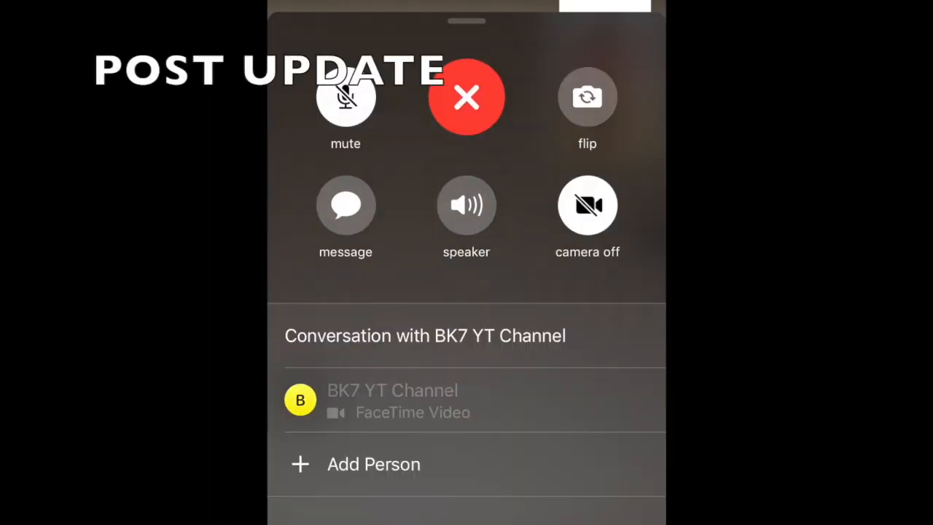
Try Add Person on the group call, then scroll the iOS 12.1 notes past Dual SIM.
click(373, 464)
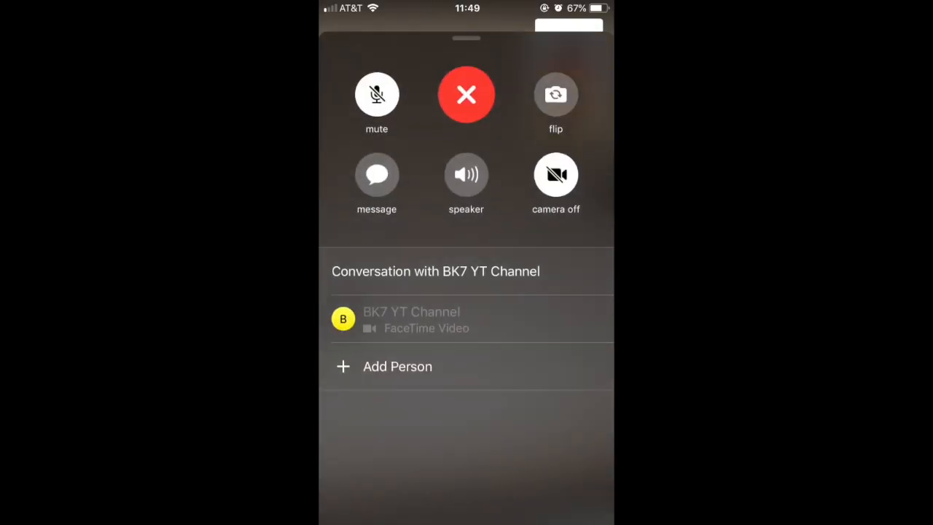
click(397, 366)
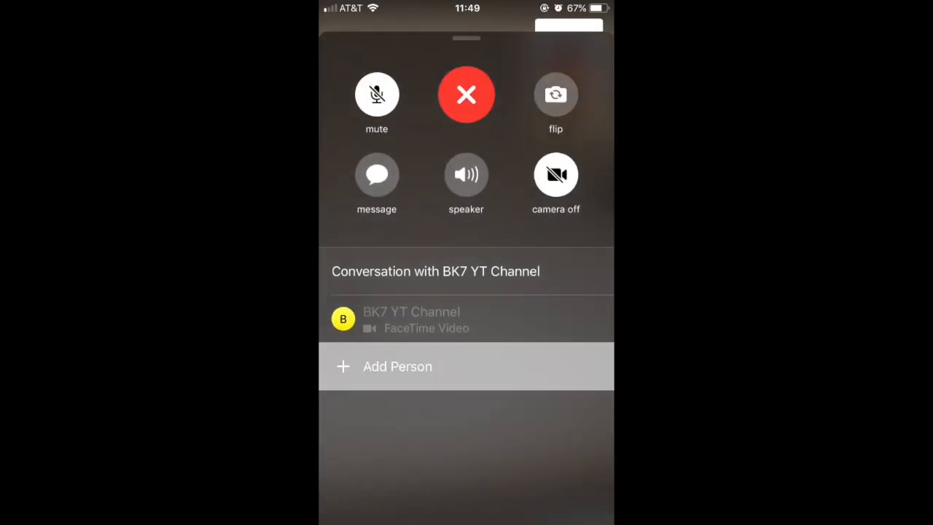
click(398, 366)
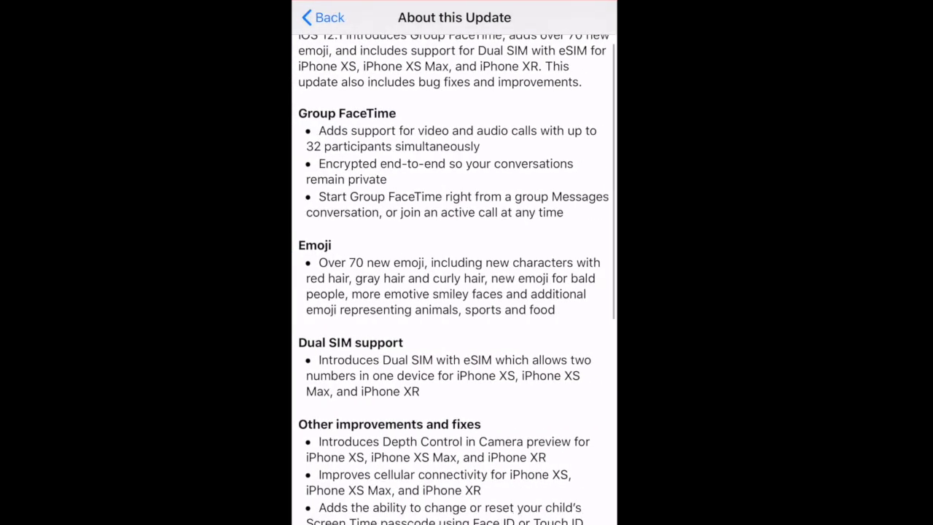
scroll(down, 3)
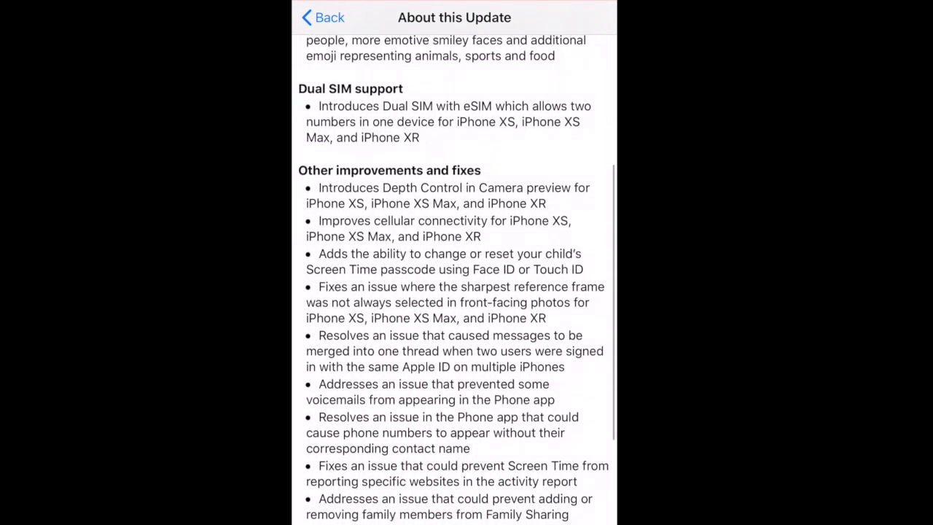
scroll(down, 3)
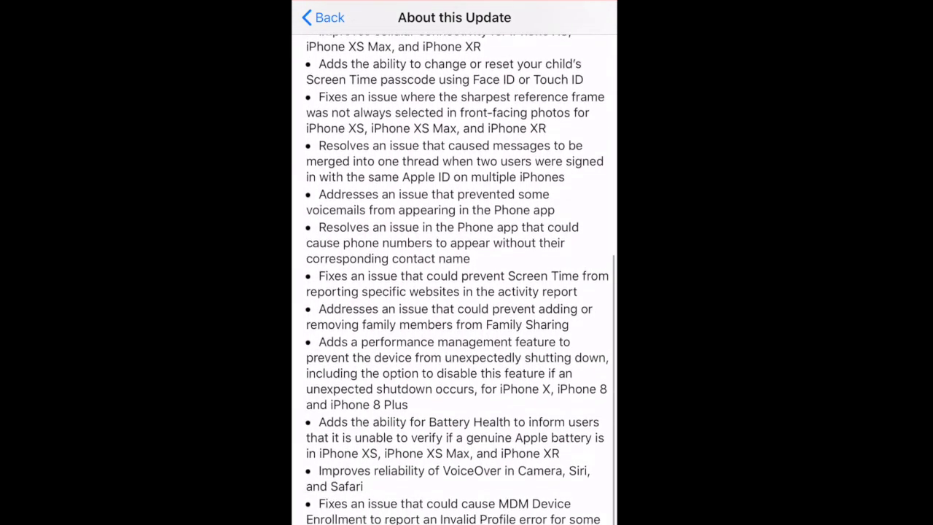